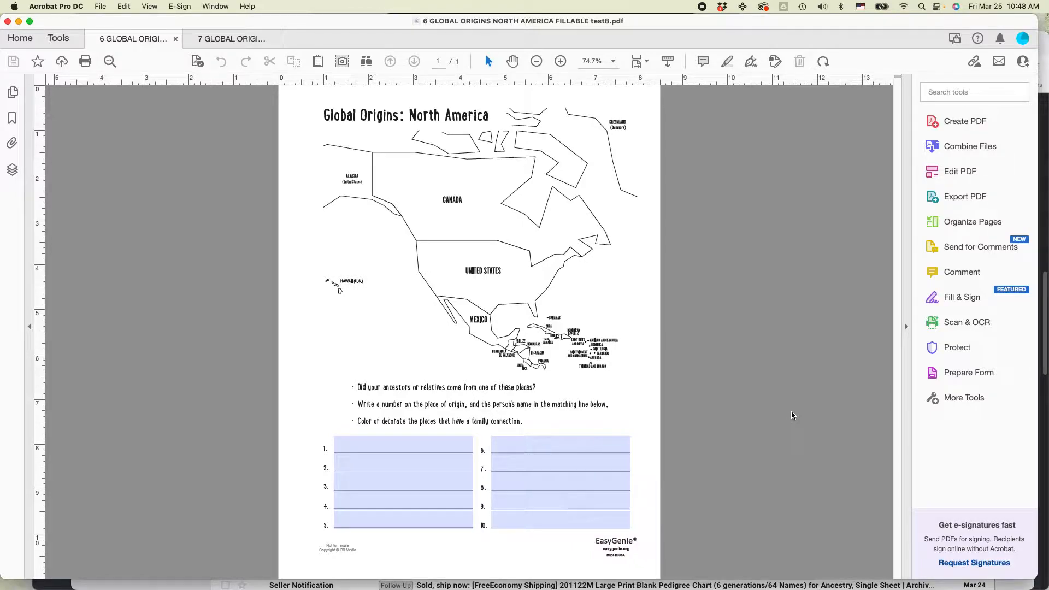
mouse_move(212, 309)
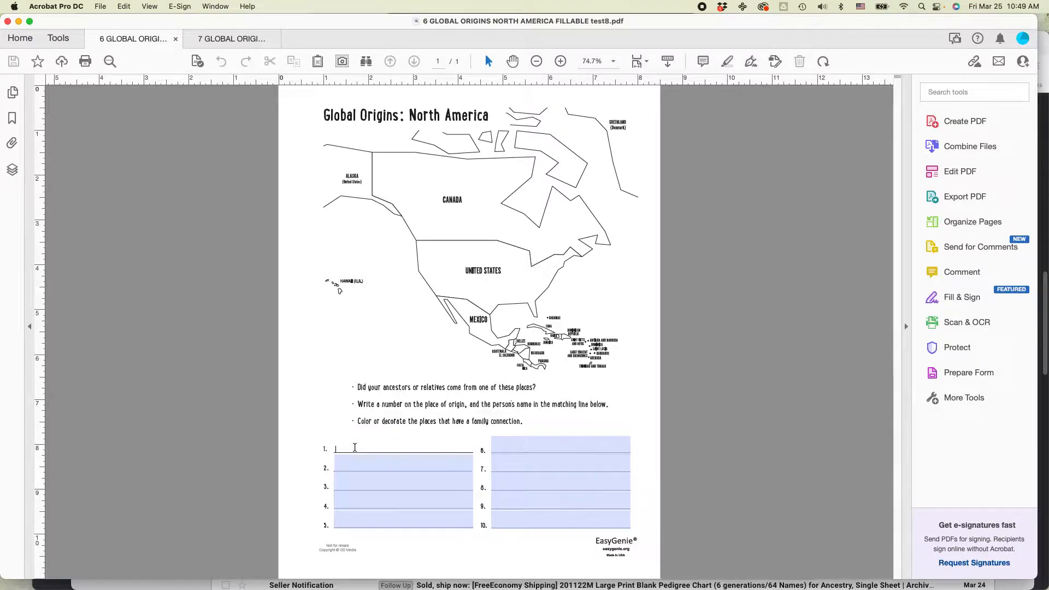
- Type test sentences naming Massachusetts and Rhode Island as ancestors' origins into fields 1 and 2
text(My ancestors)
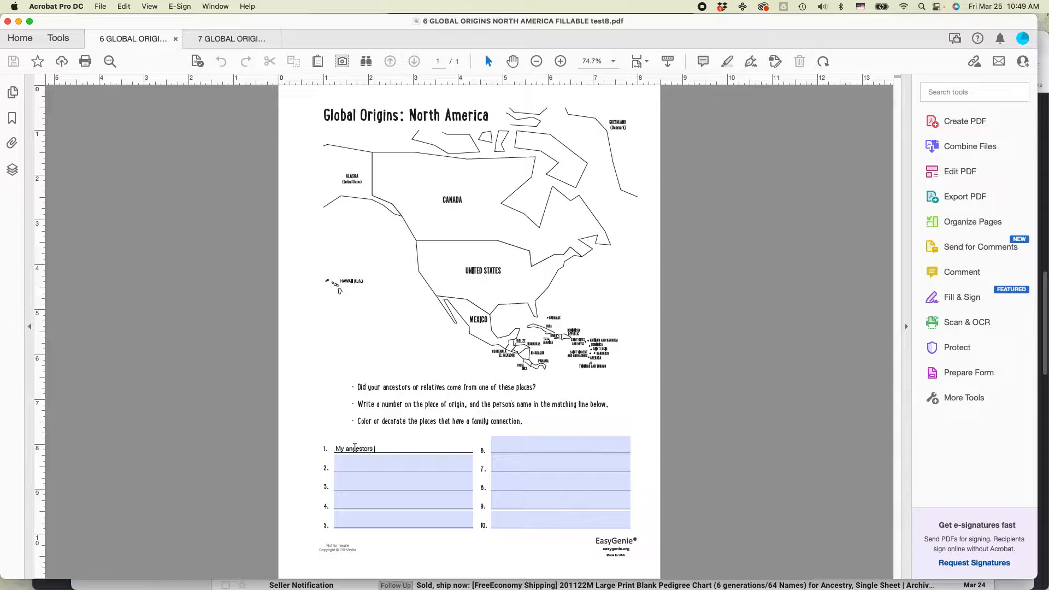
text(came from)
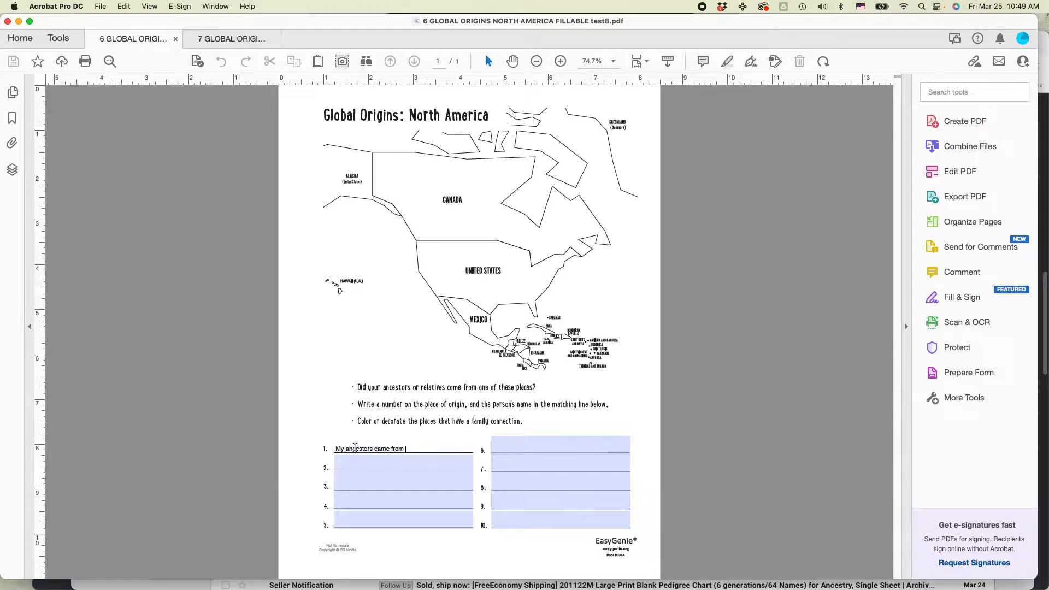
text(Massachusetts)
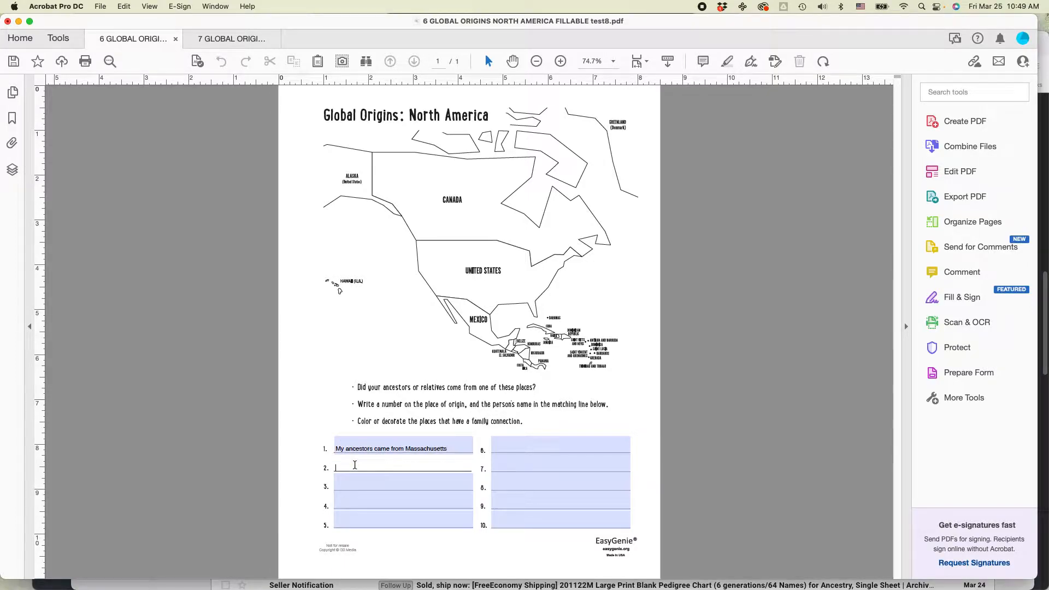
text(This one came from Rhode Island)
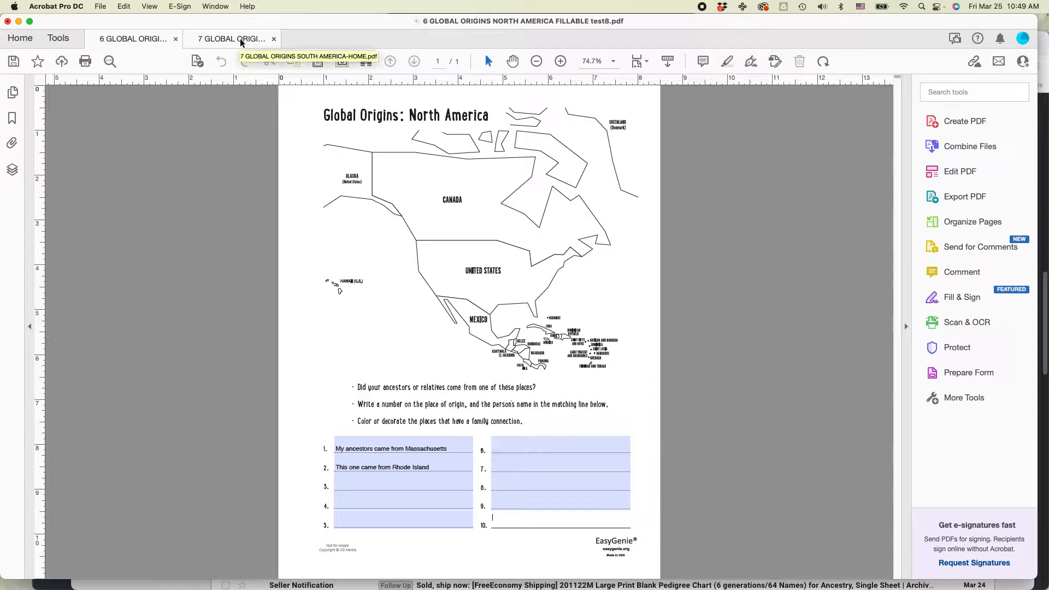
- Switch between the South America and North America tabs, ending on the blank South America worksheet
click(231, 38)
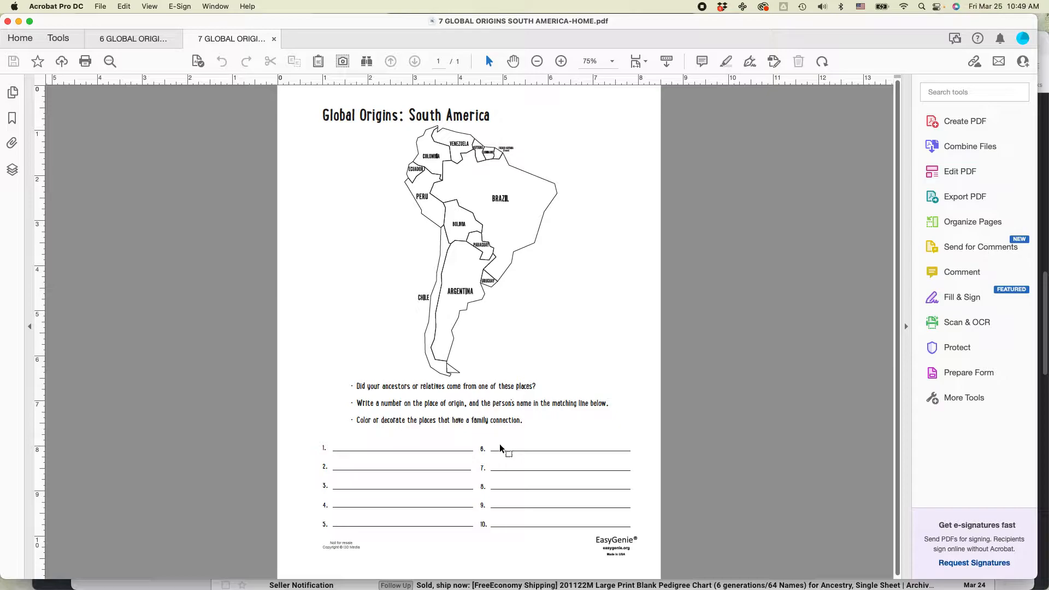
click(131, 39)
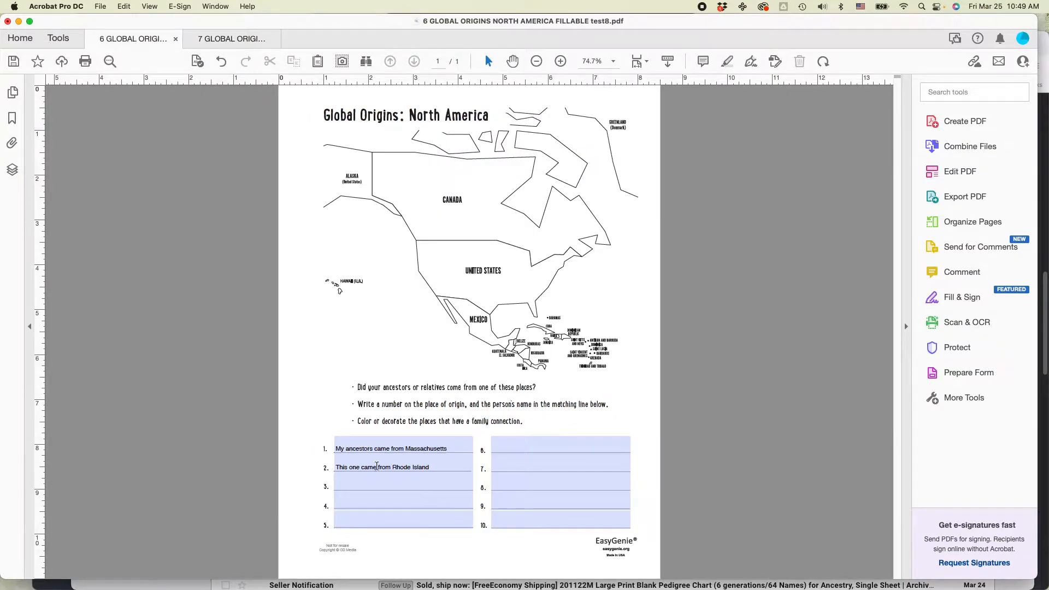
mouse_move(539, 503)
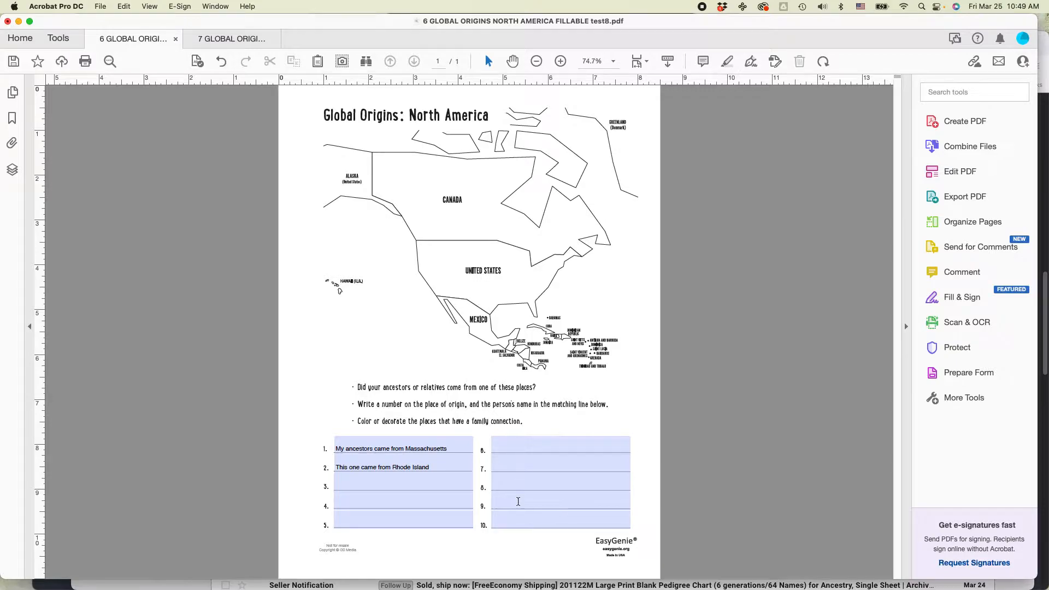
click(231, 38)
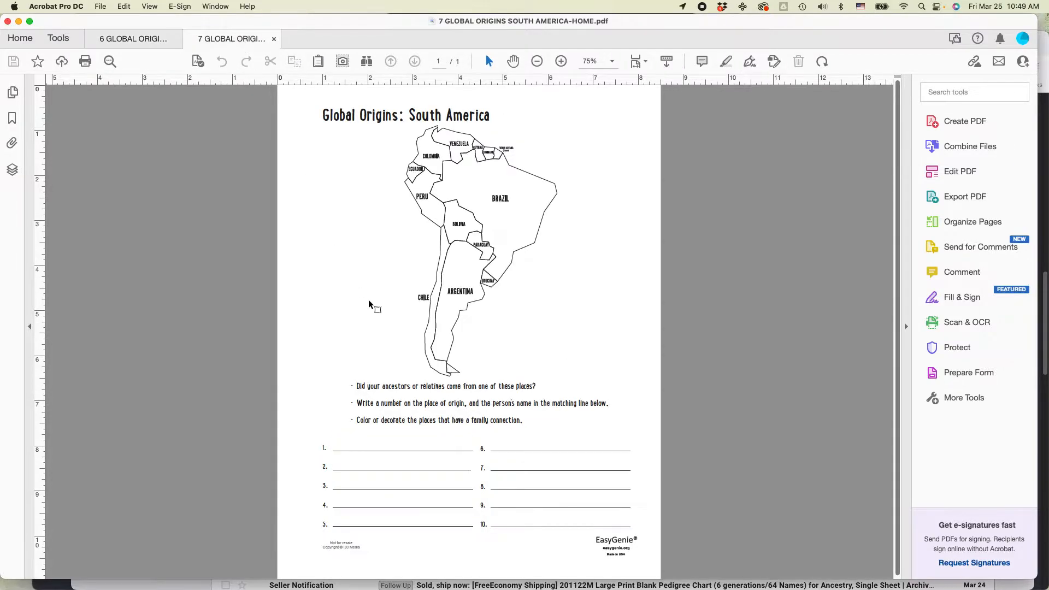
mouse_move(430, 472)
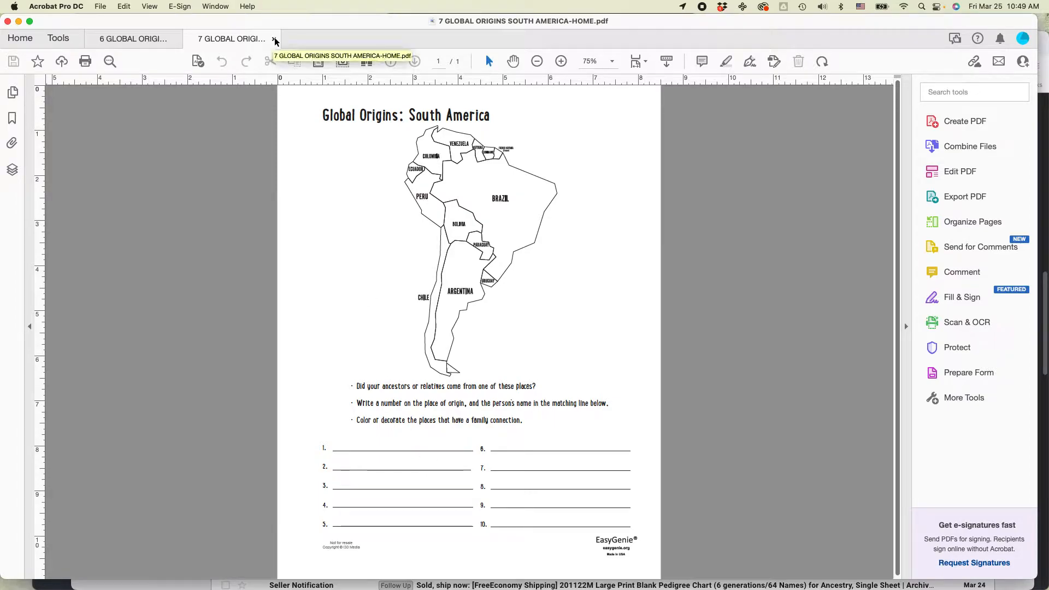
- Close both Acrobat tabs, reopen the North America fillable PDF from Finder, and fit the page
click(132, 39)
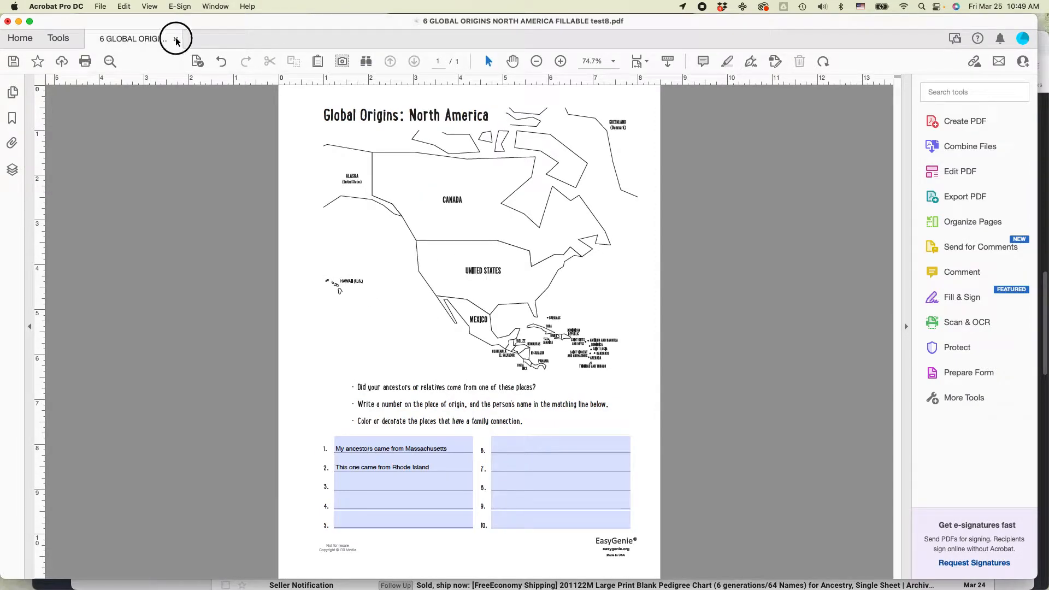
click(176, 38)
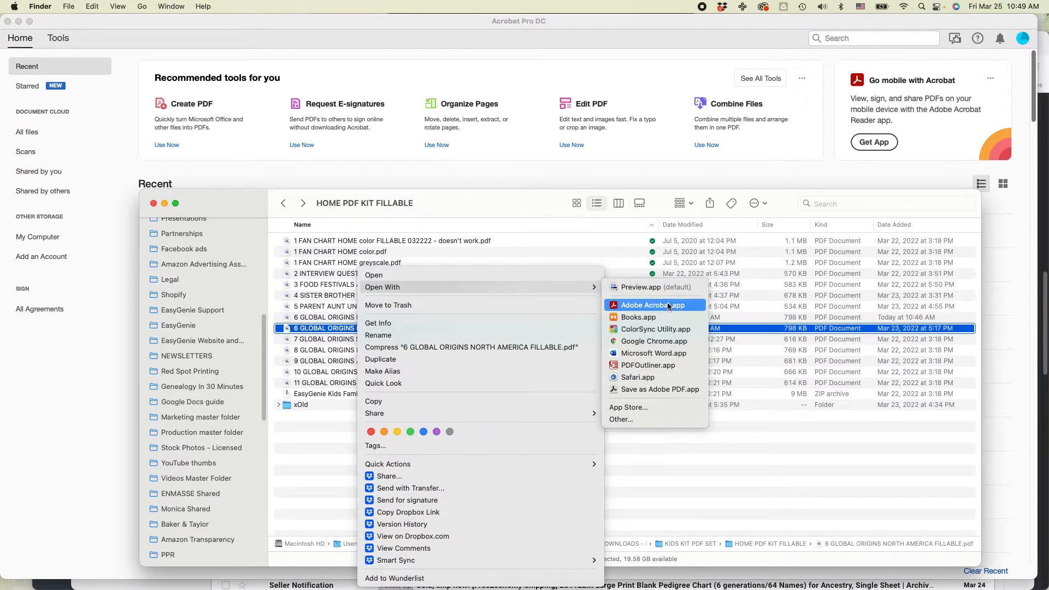
click(654, 305)
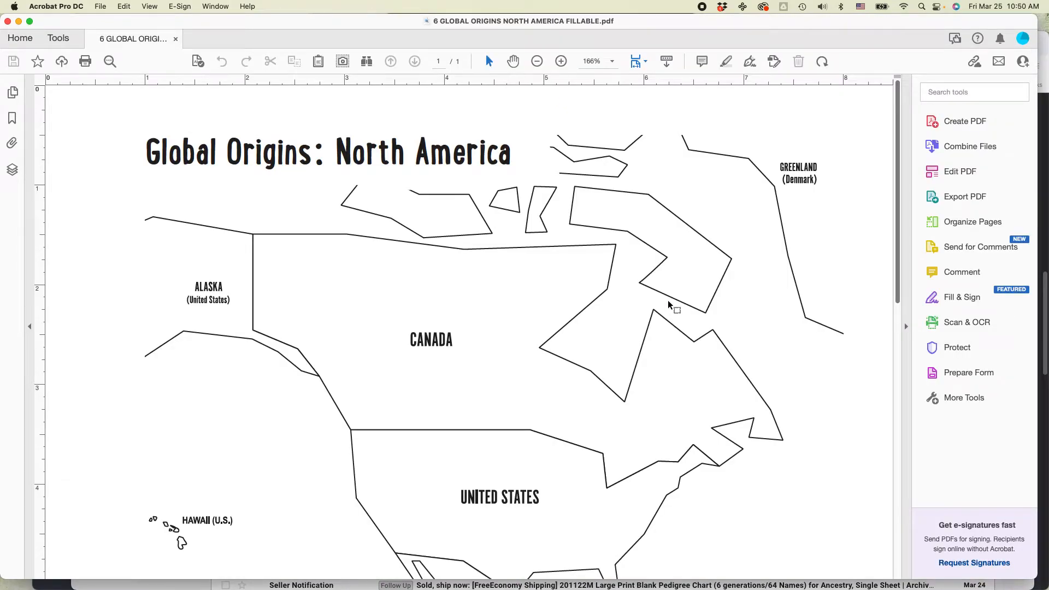
mouse_move(667, 301)
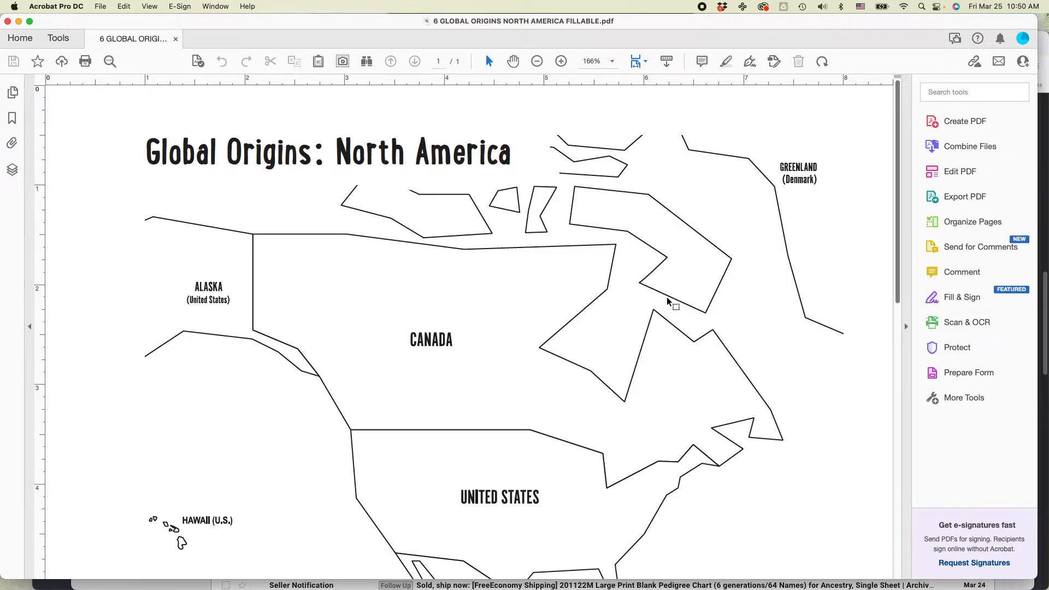
mouse_move(676, 227)
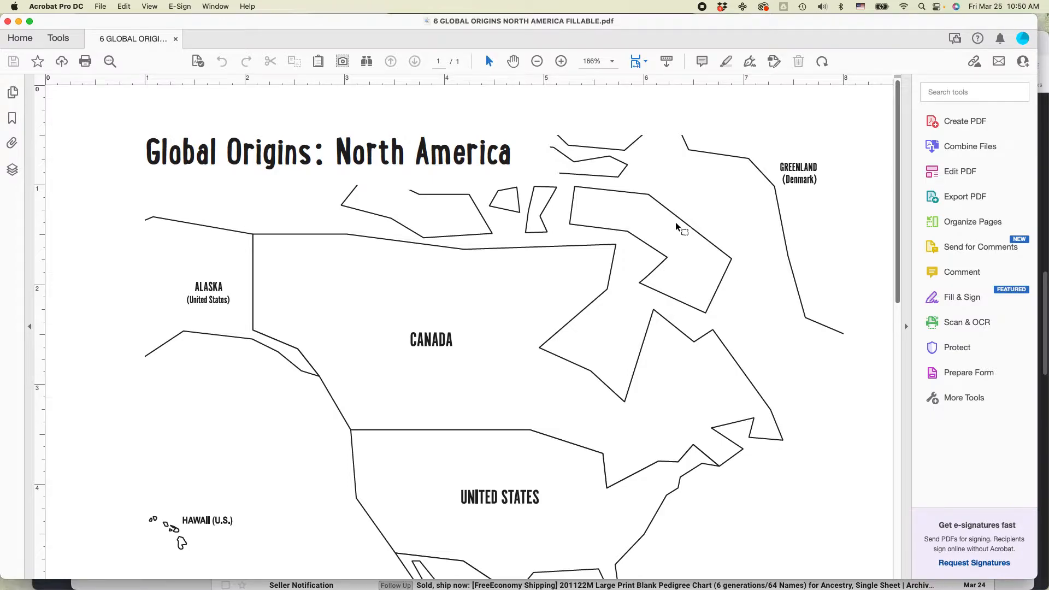
click(536, 61)
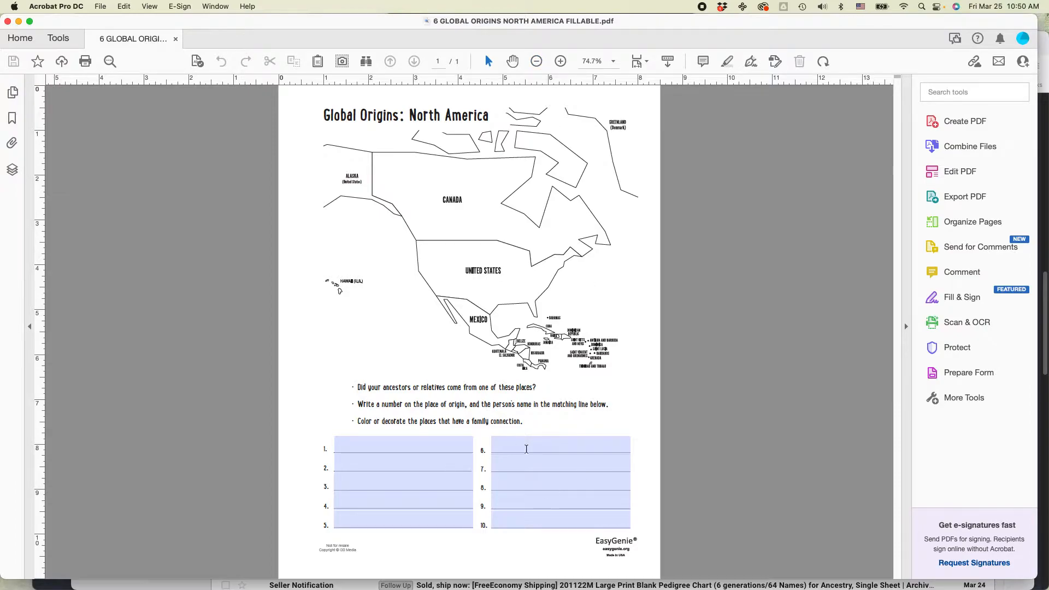
mouse_move(361, 281)
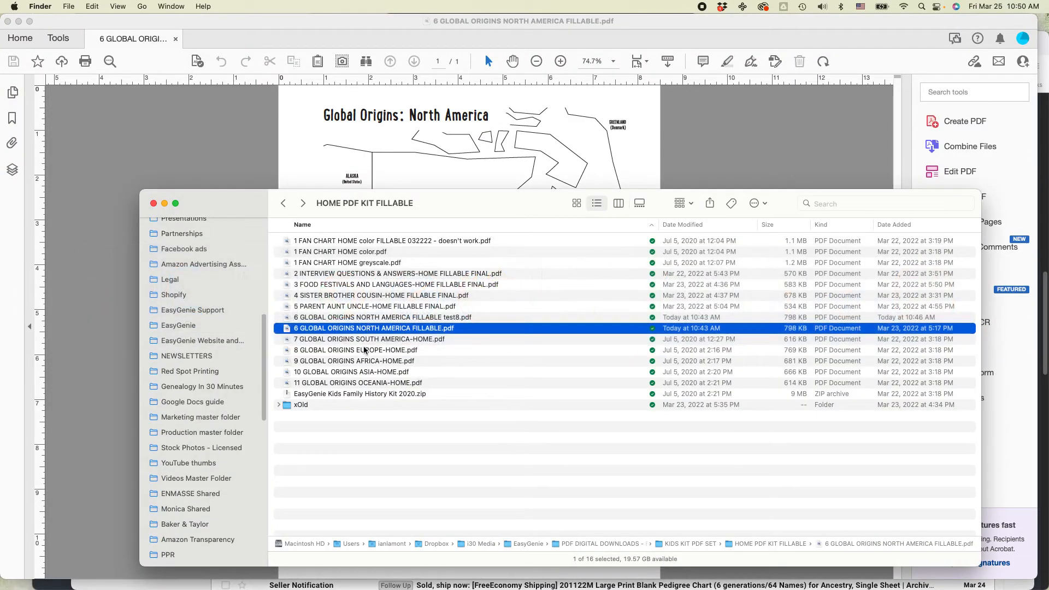
- Open the South America PDF in Acrobat from Finder, then return to the North America tab
right_click(370, 338)
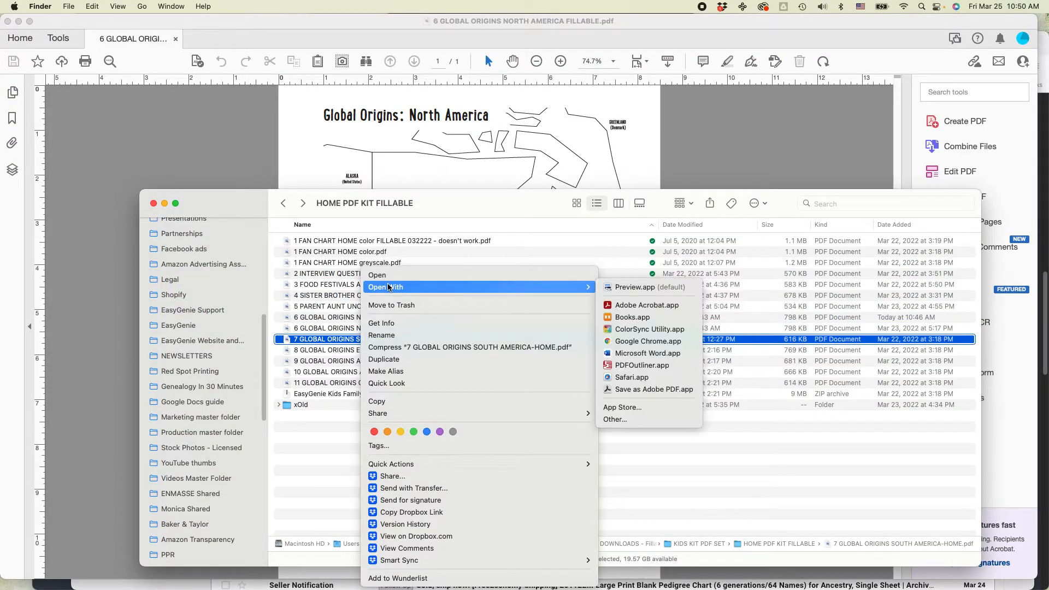
click(648, 305)
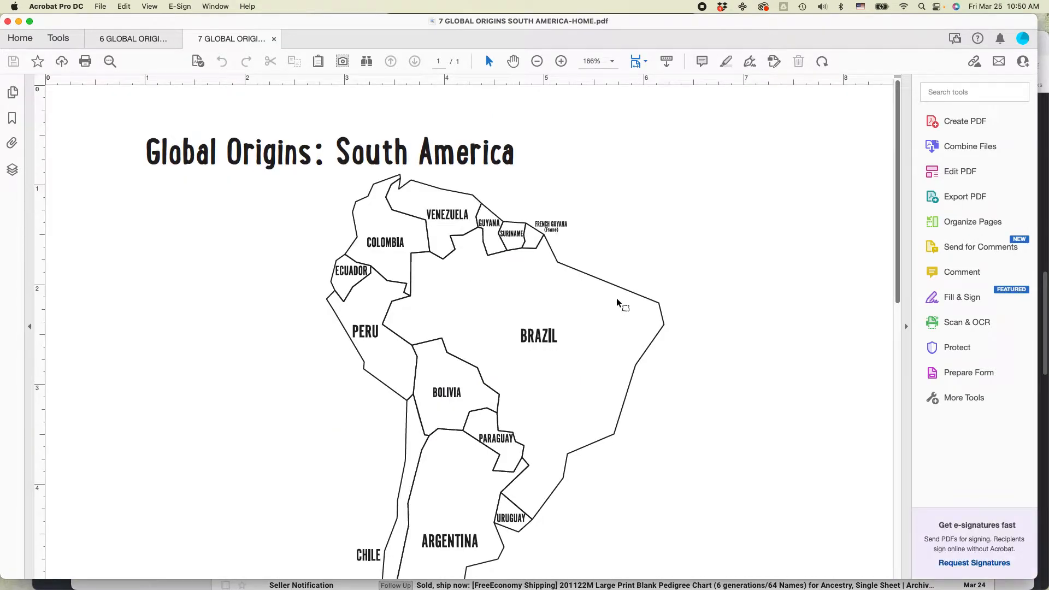
click(132, 38)
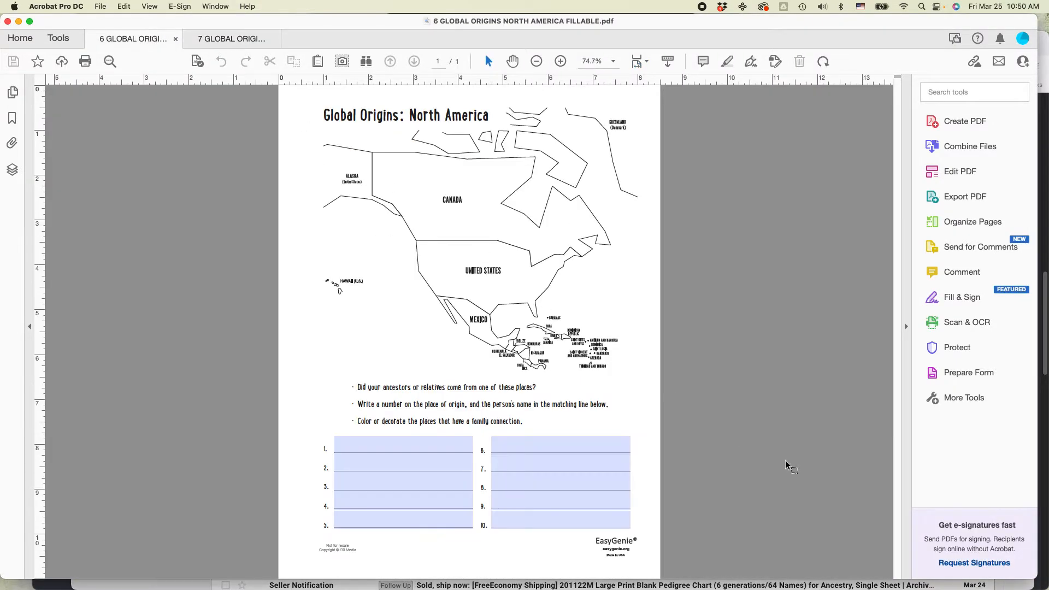
mouse_move(968, 373)
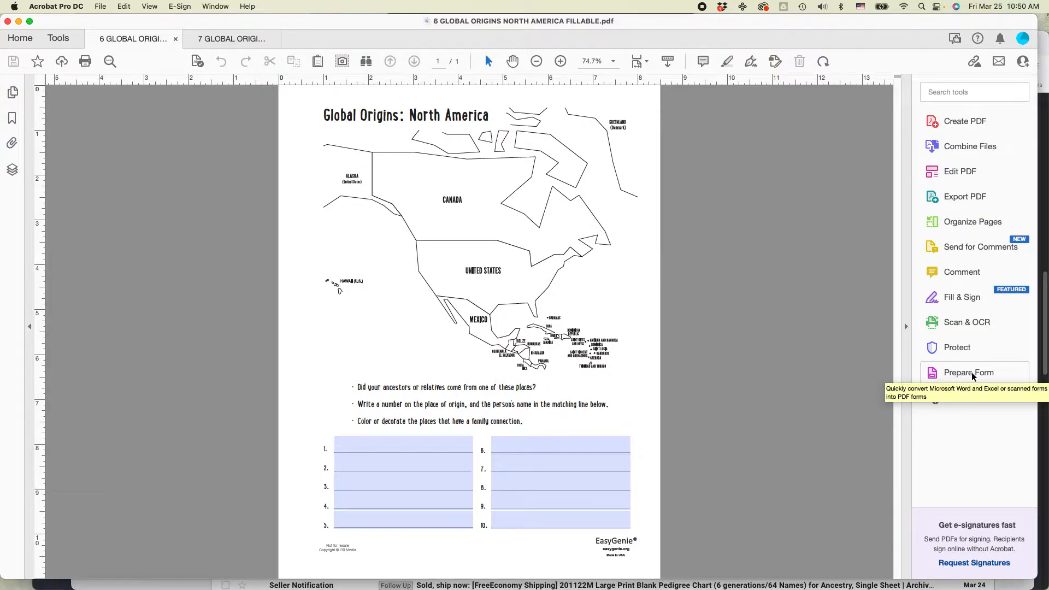
- Enter Prepare Form and inspect Global Origins fields 1–5 and 10 on the page and Fields panel
click(968, 373)
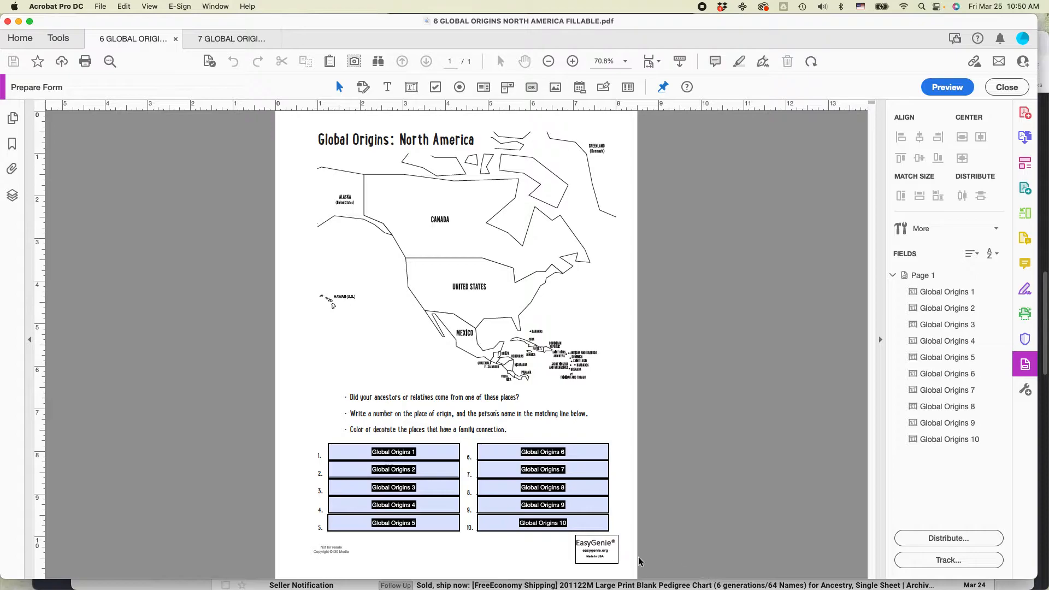
click(393, 452)
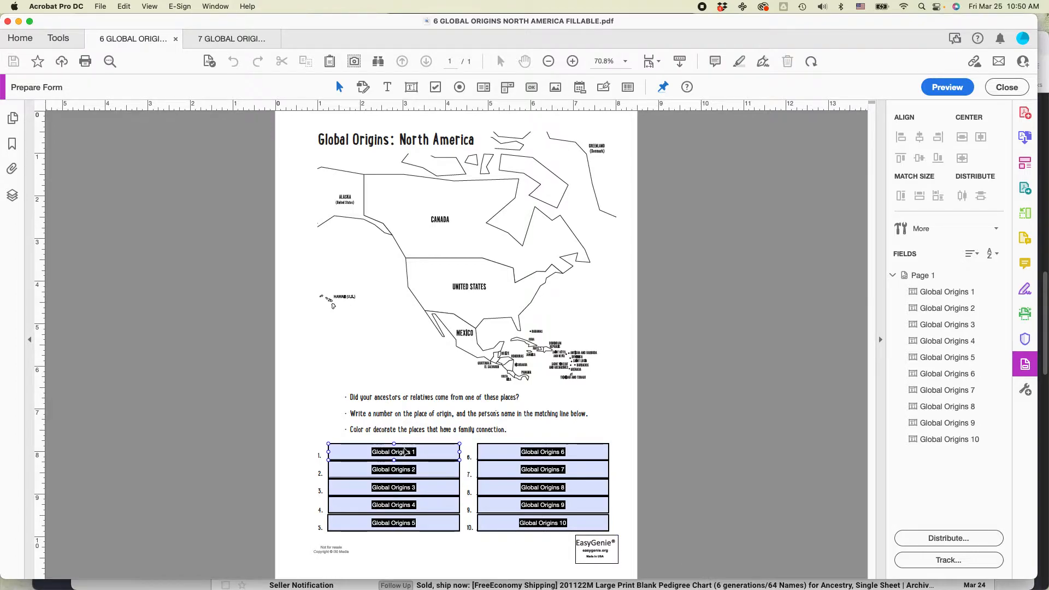
click(393, 468)
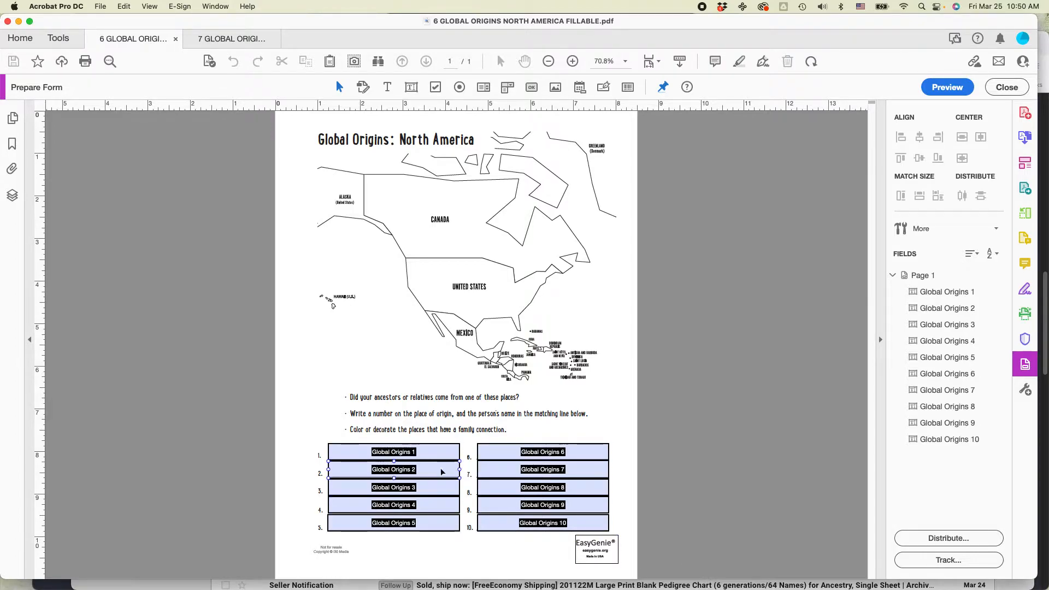
click(394, 523)
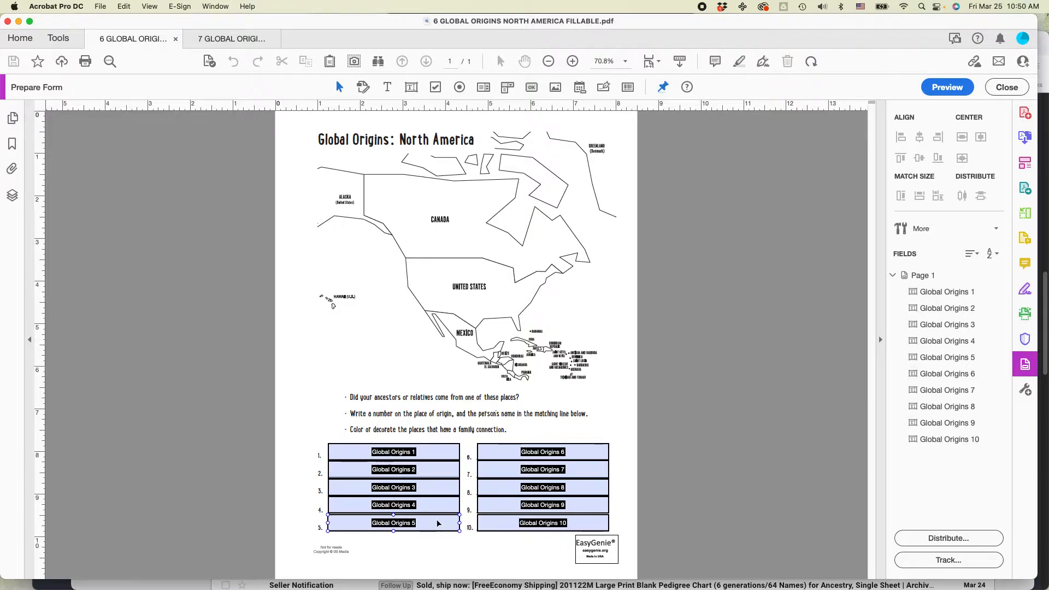
click(393, 452)
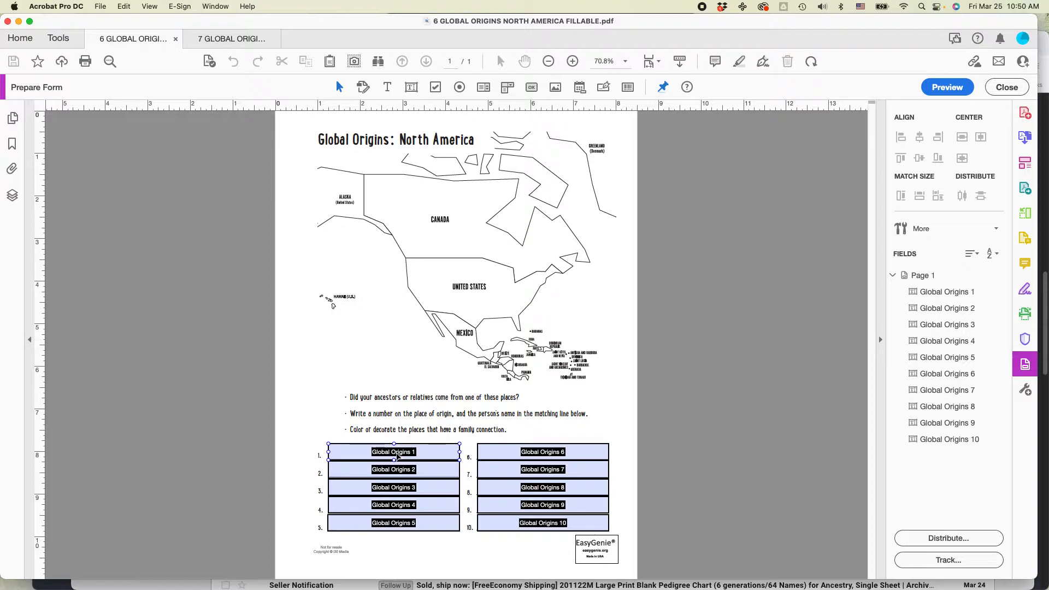
click(394, 487)
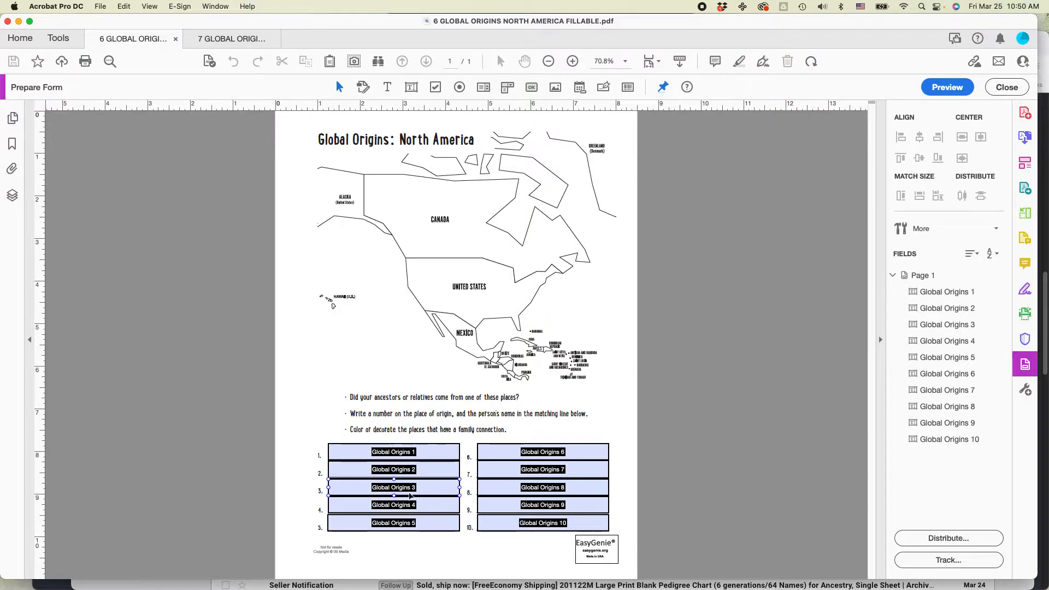
click(542, 522)
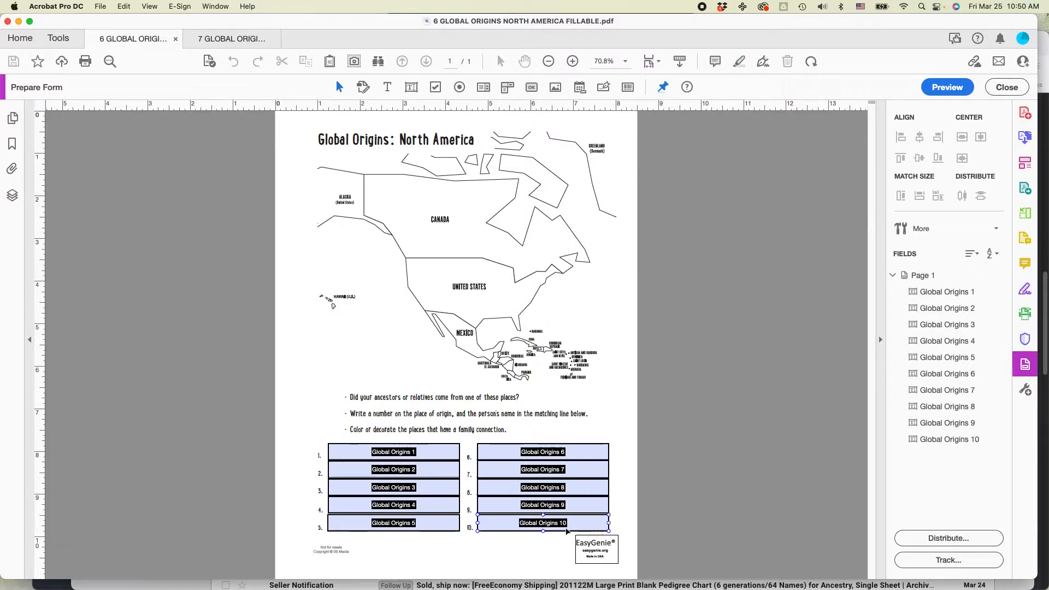
click(946, 292)
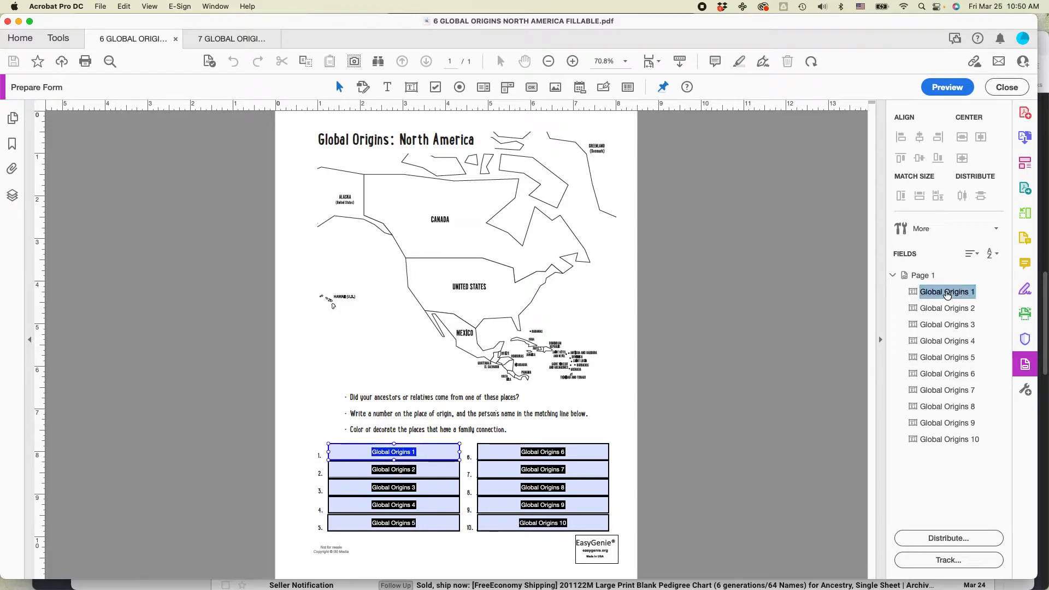
click(946, 307)
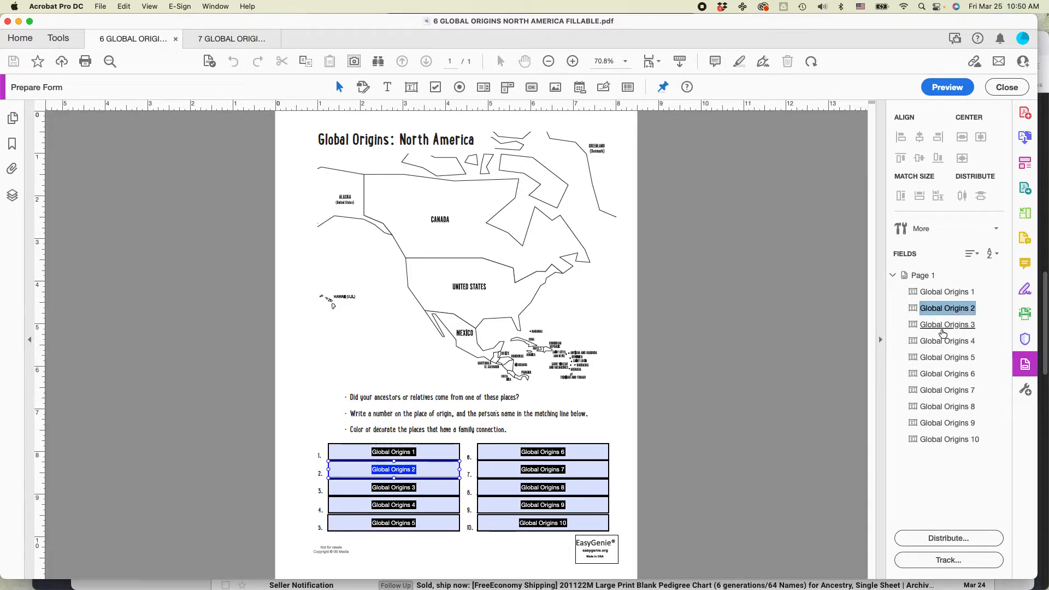
click(392, 505)
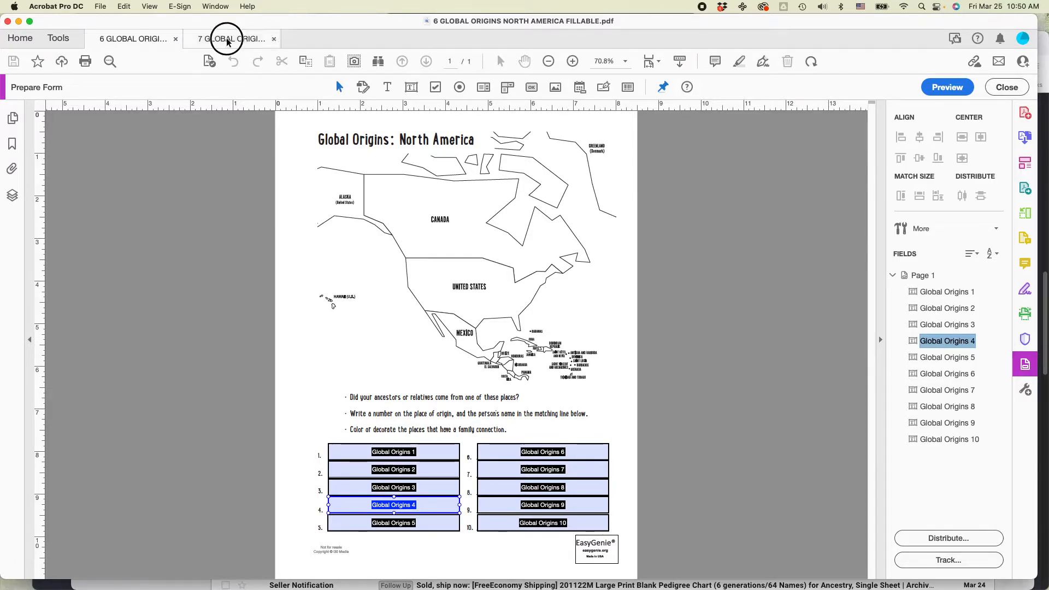
- Switch to the South America PDF and choose Prepare Form for it
click(231, 39)
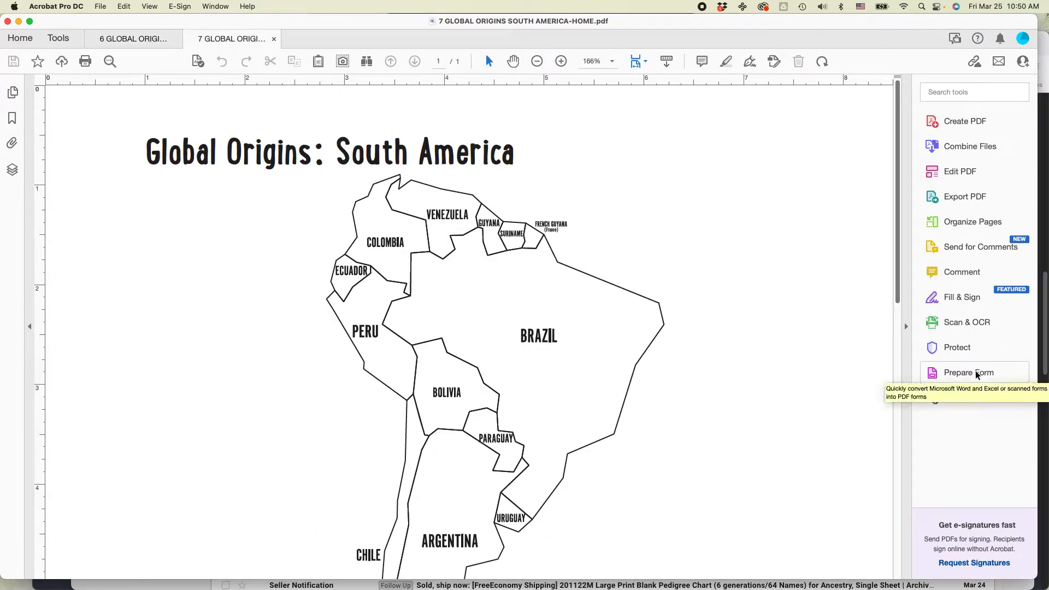
click(968, 373)
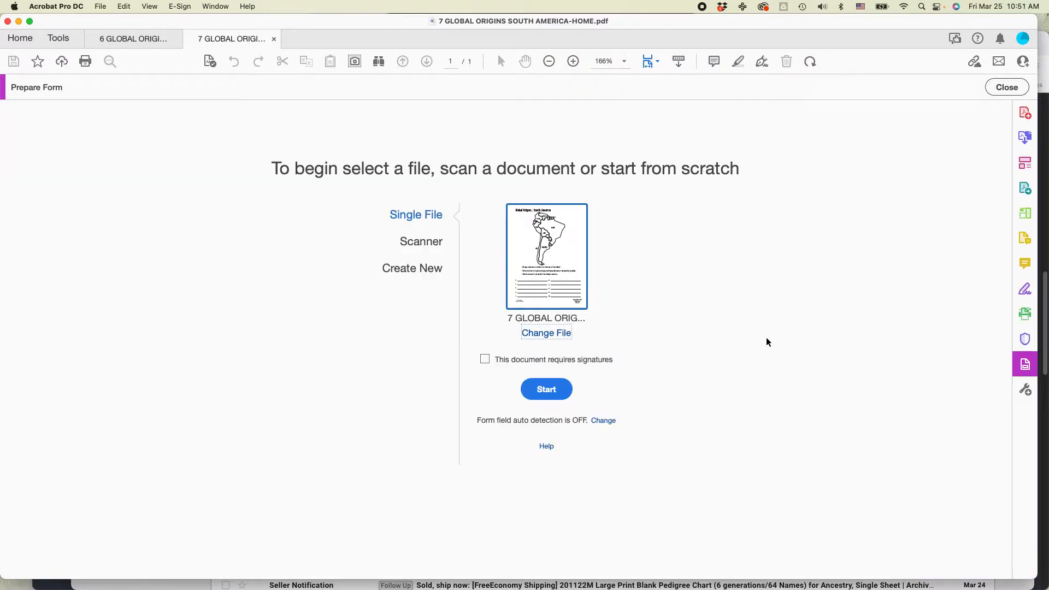
mouse_move(549, 263)
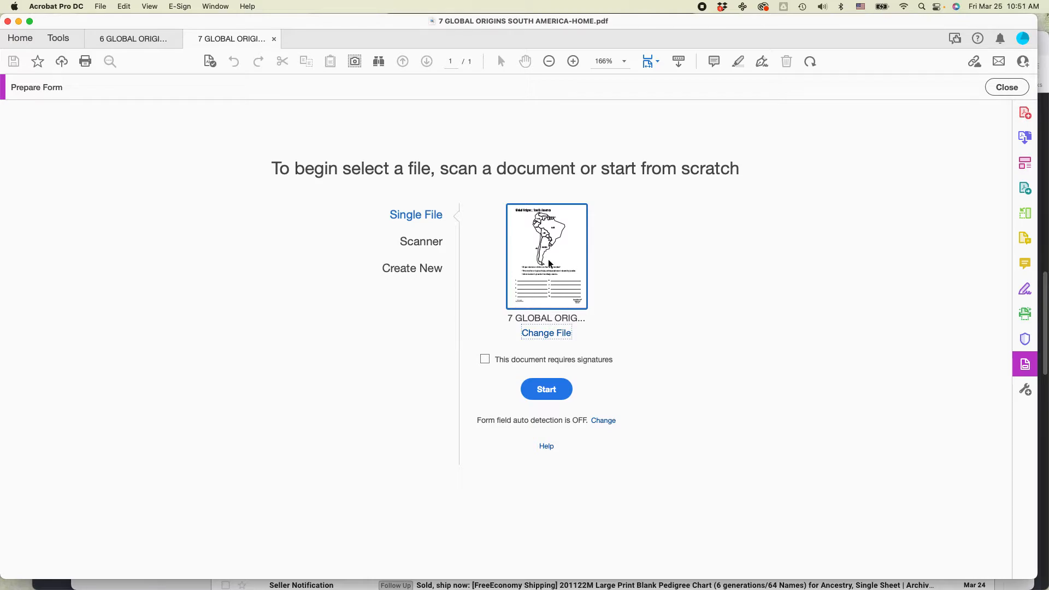
mouse_move(494, 393)
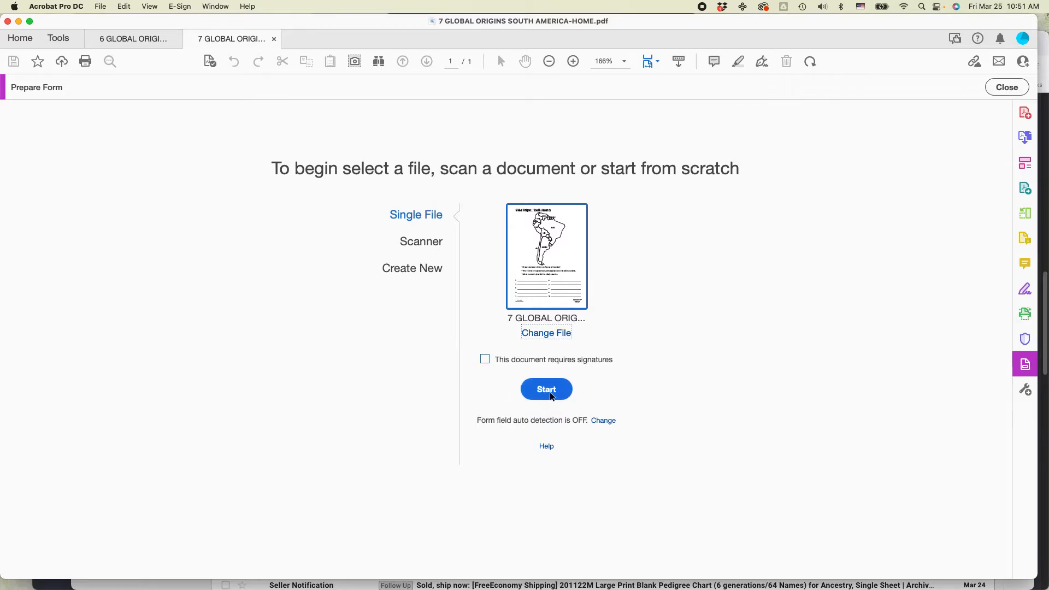
- Start form editing on South America, draw trial fields over lines 1–2, then return to North America
click(546, 388)
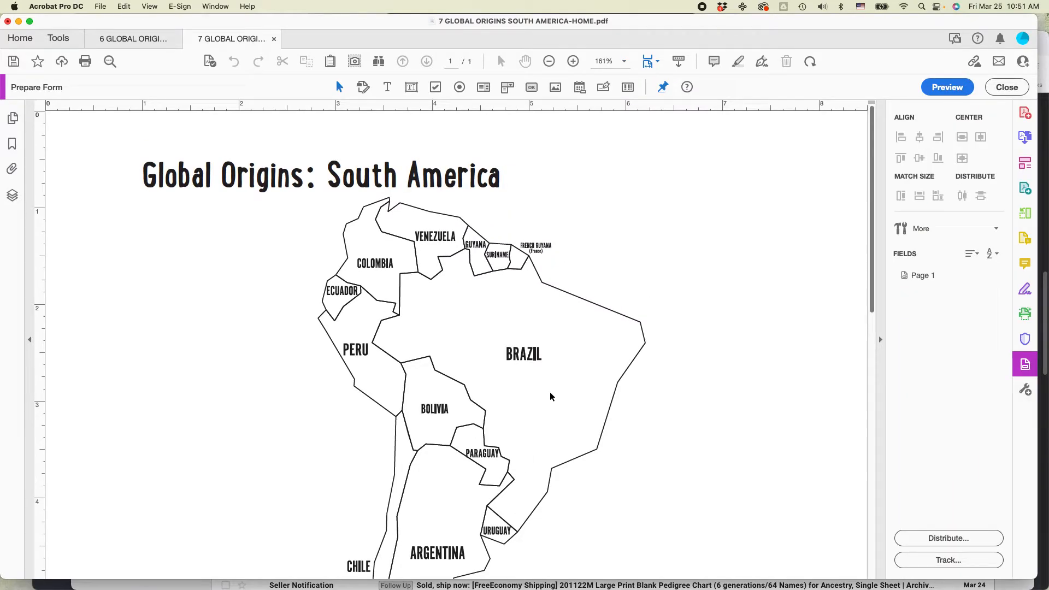
scroll(down, 3)
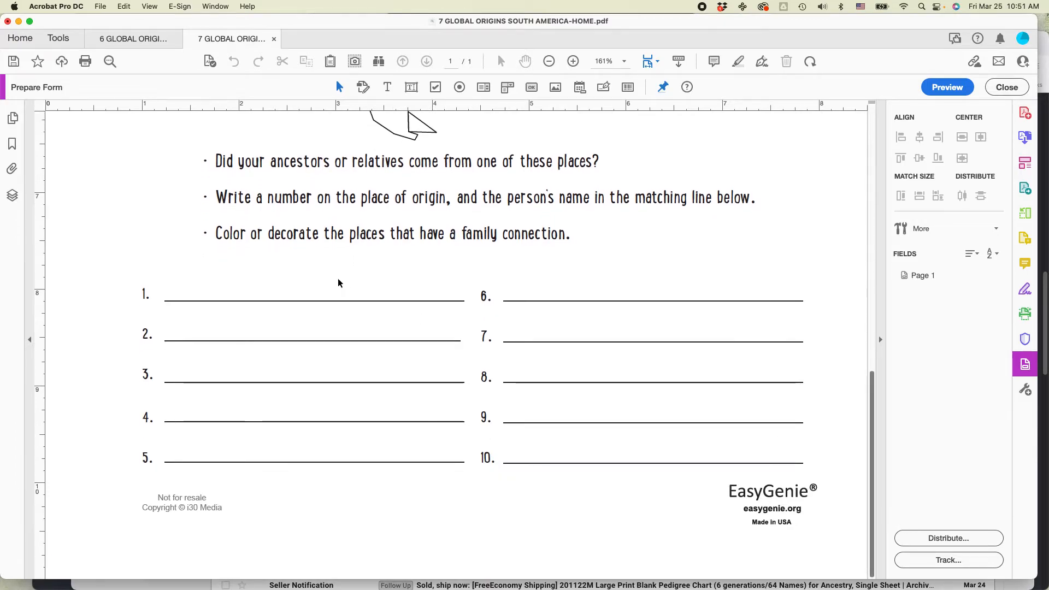
mouse_move(361, 289)
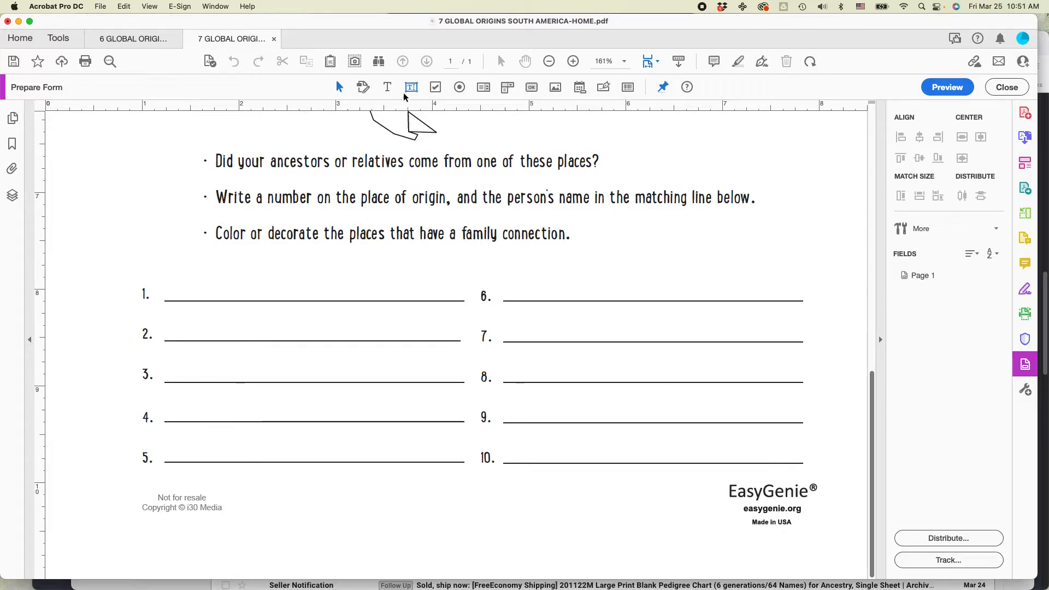
drag(165, 270, 367, 298)
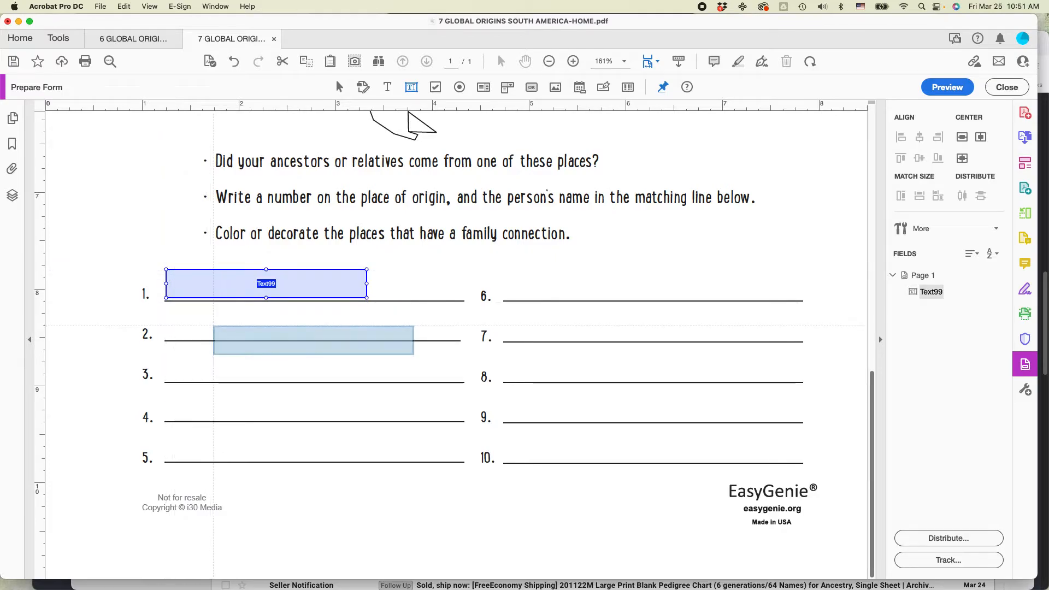
drag(314, 340, 291, 356)
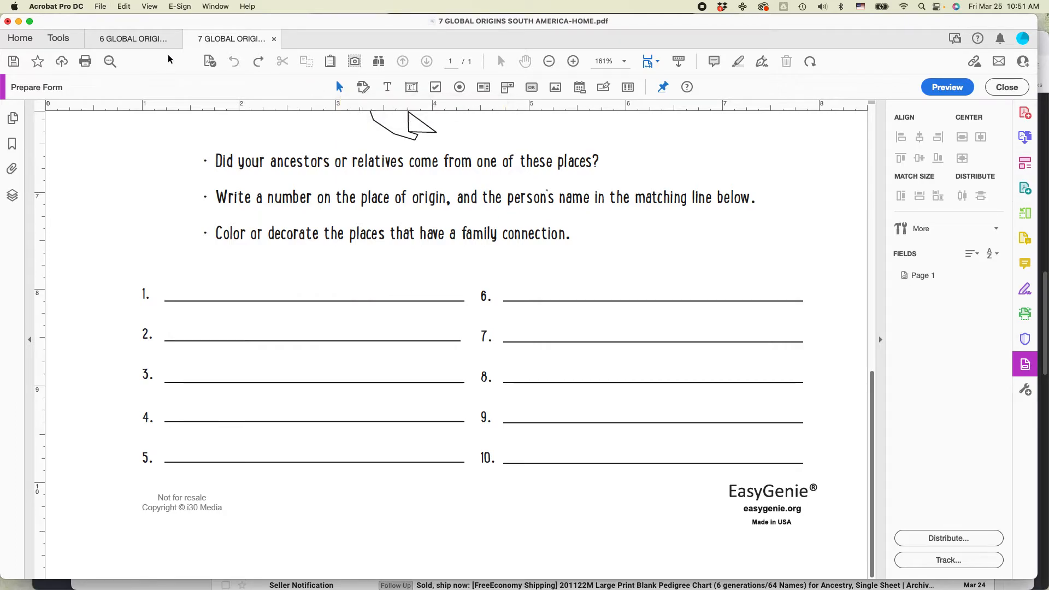
click(132, 38)
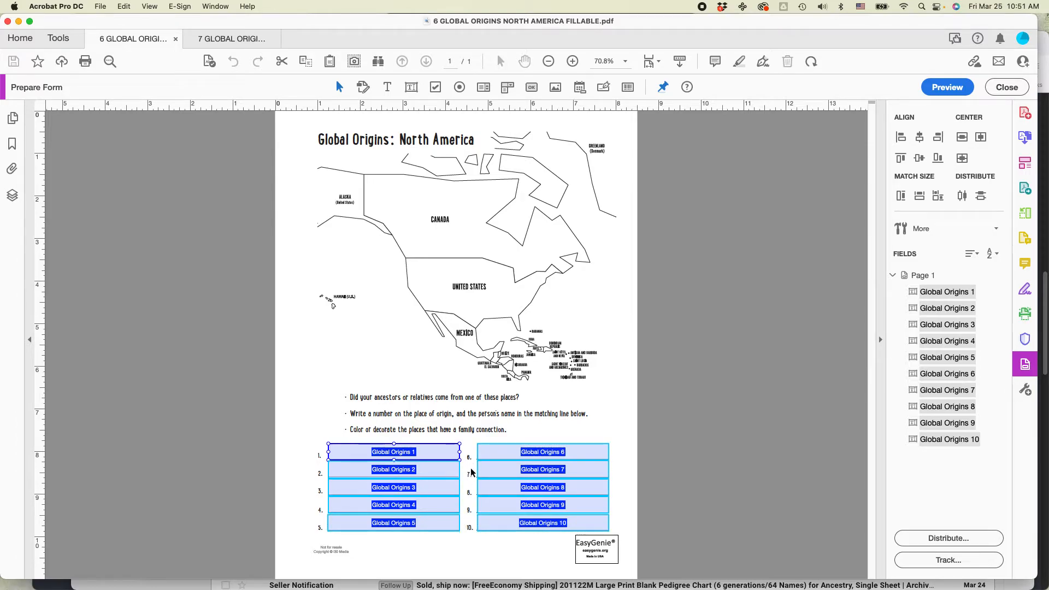
mouse_move(470, 536)
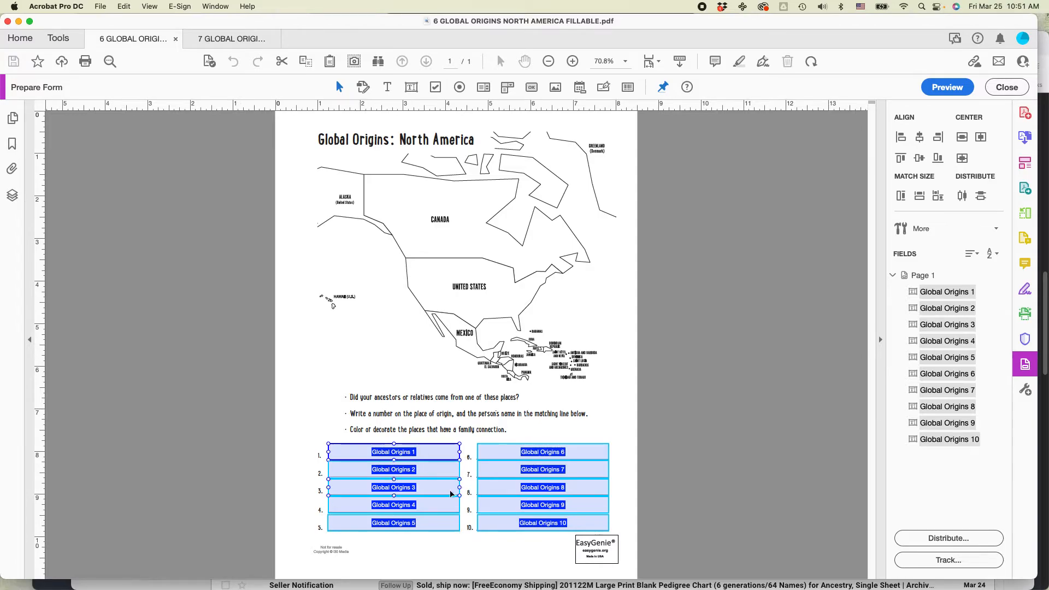
mouse_move(1024, 365)
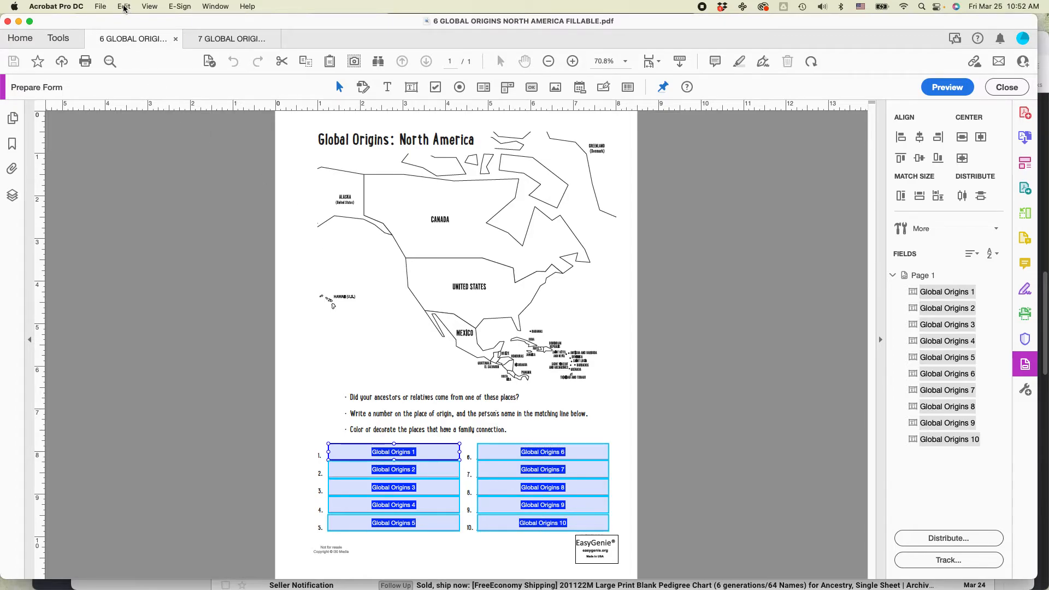
- Copy the ten selected Global Origins fields from the North America form via the Edit menu
click(123, 6)
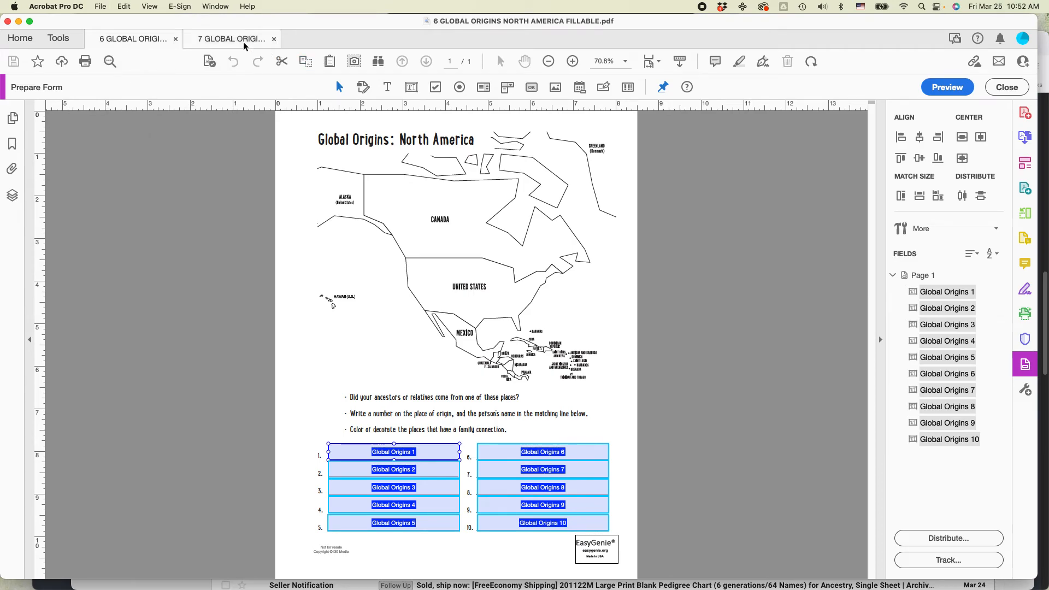
- Paste the ten copied fields onto the South America worksheet and check the Global Origins 9 field
click(230, 38)
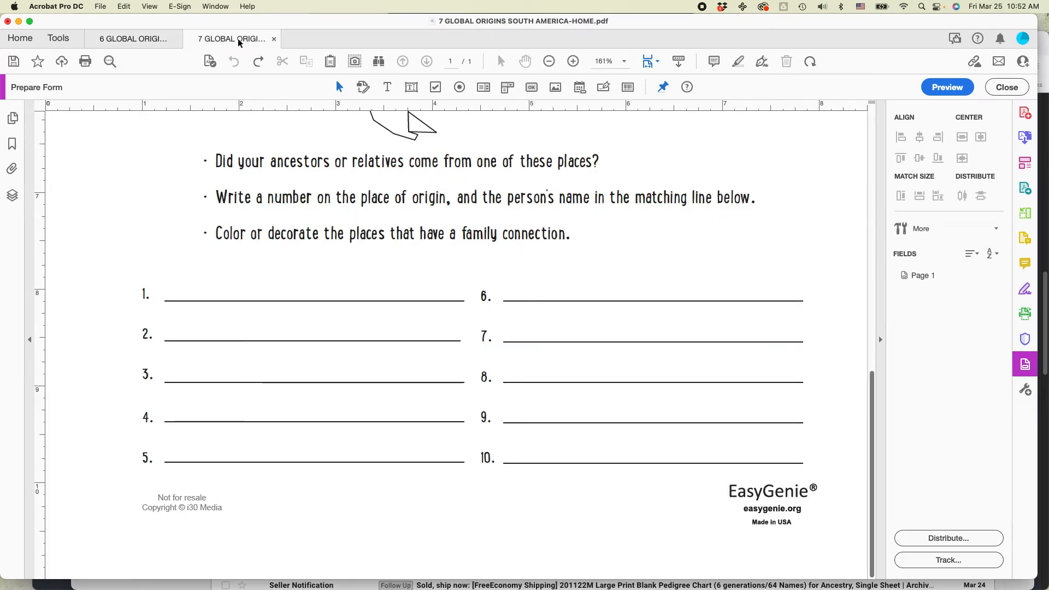
mouse_move(122, 6)
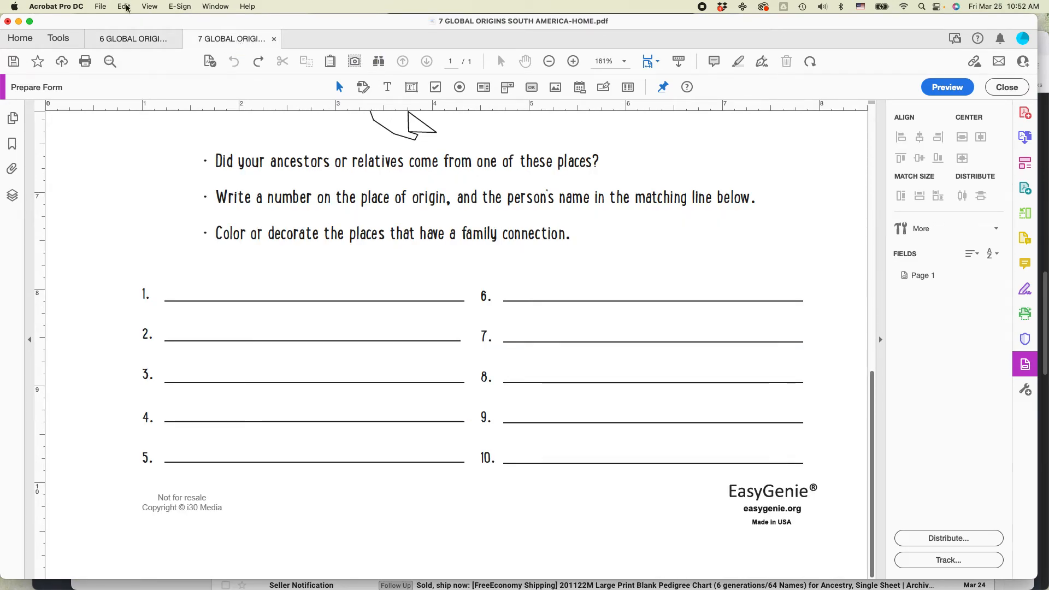
click(123, 6)
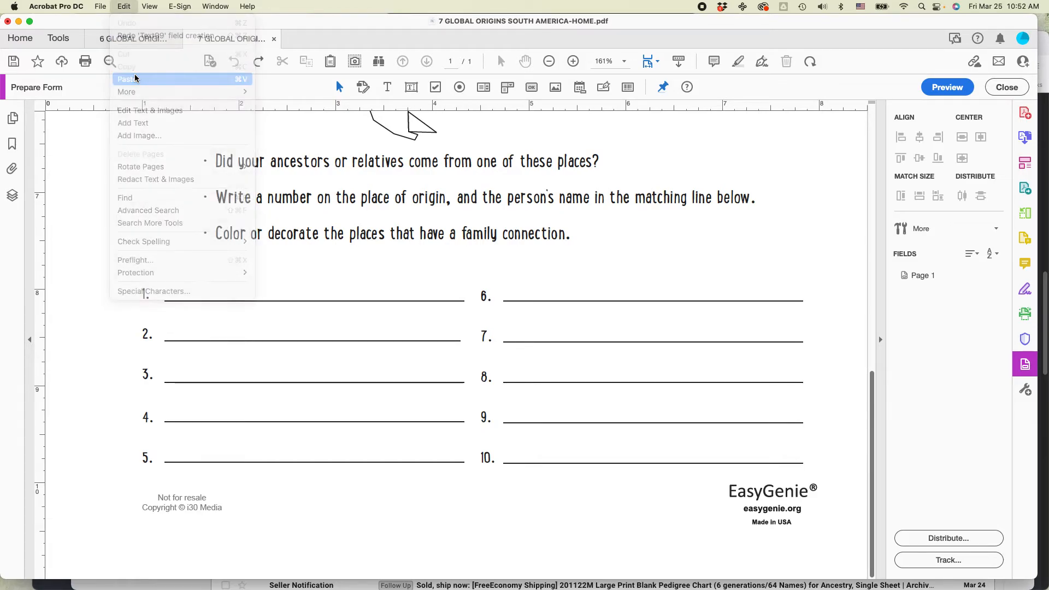
click(128, 78)
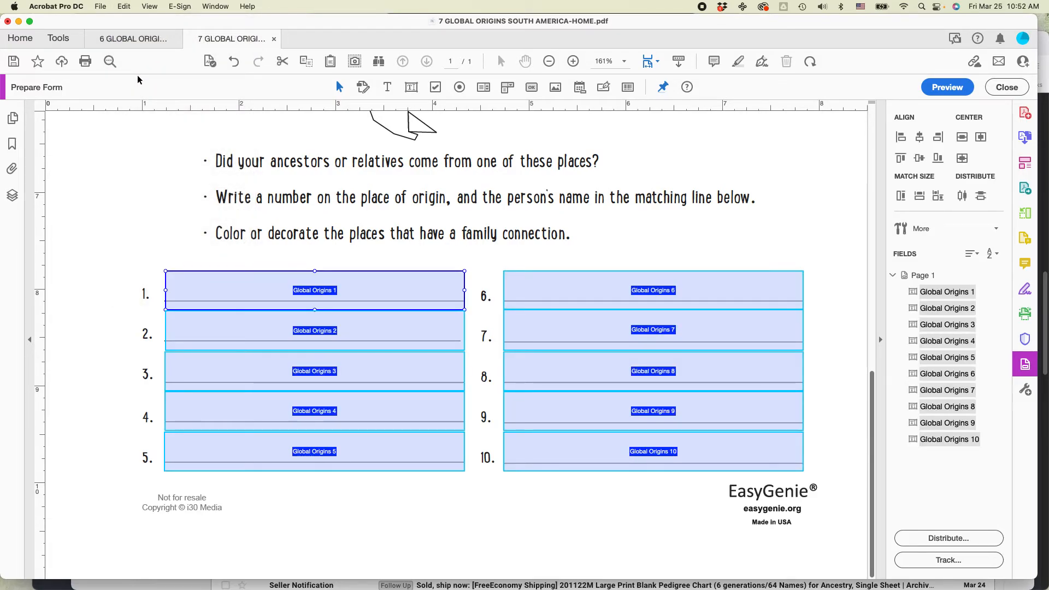
click(652, 411)
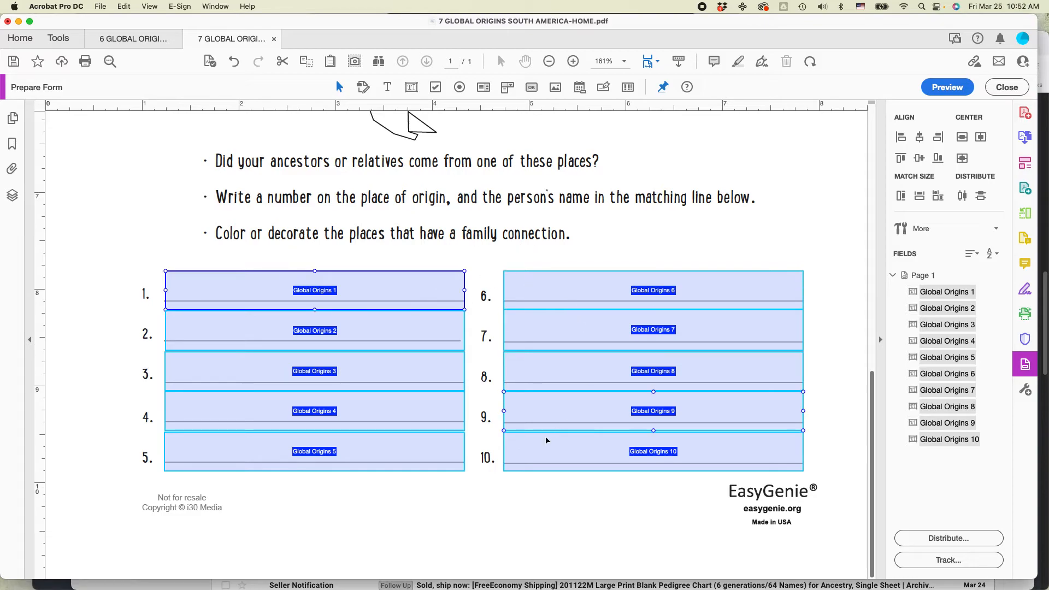
click(315, 411)
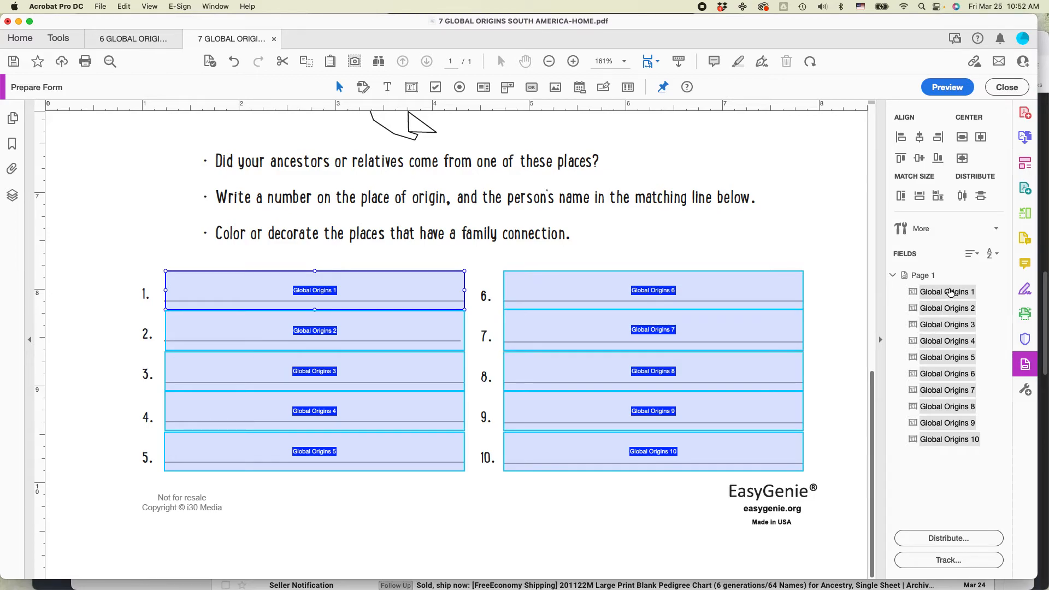
mouse_move(950, 445)
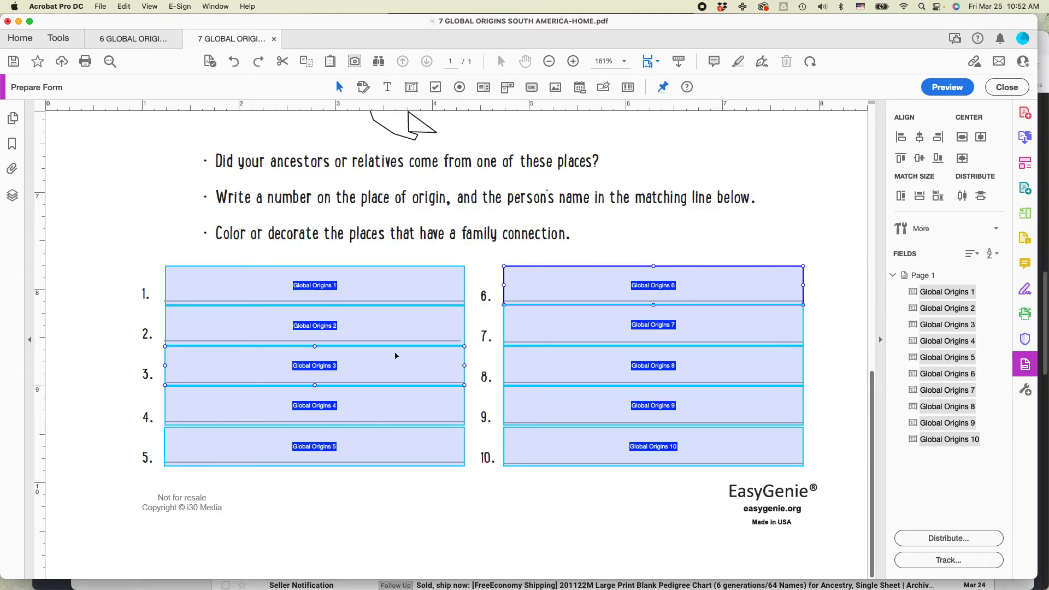
- Select Global Origins fields 1 and 4 while nudging the pasted fields onto their answer lines
click(314, 284)
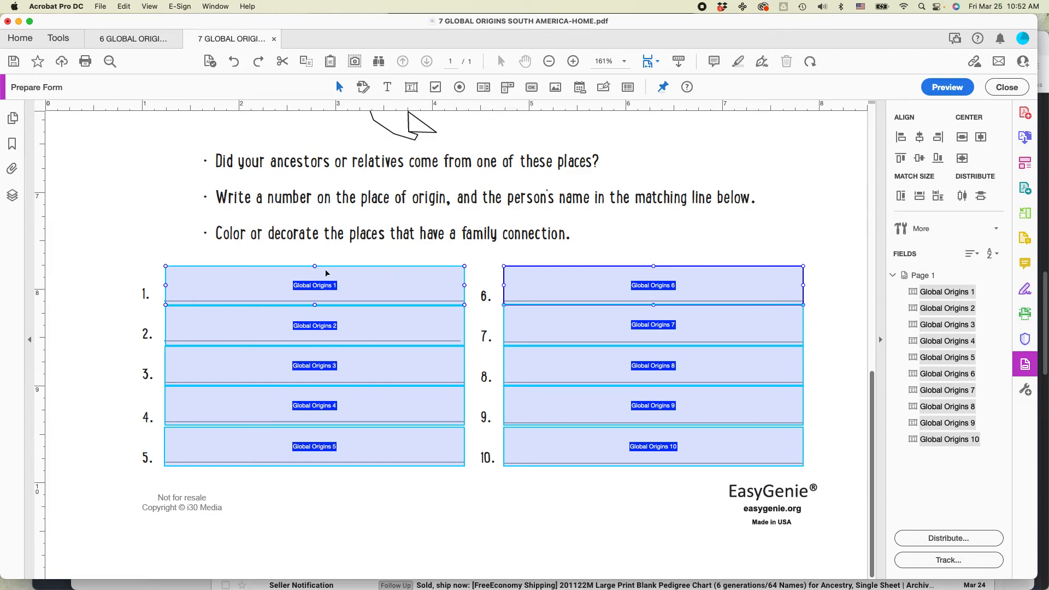
click(313, 406)
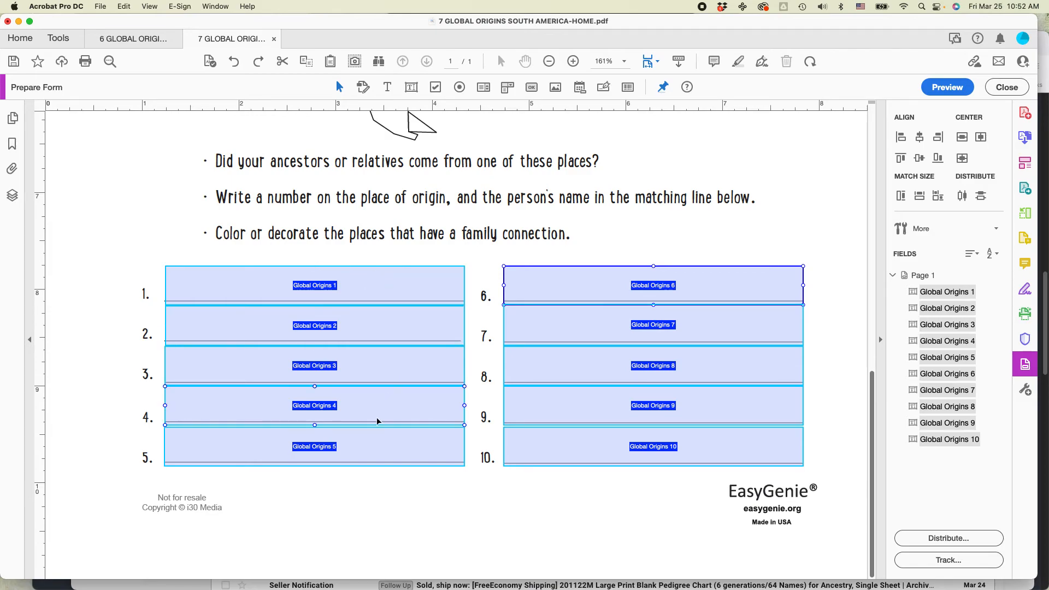